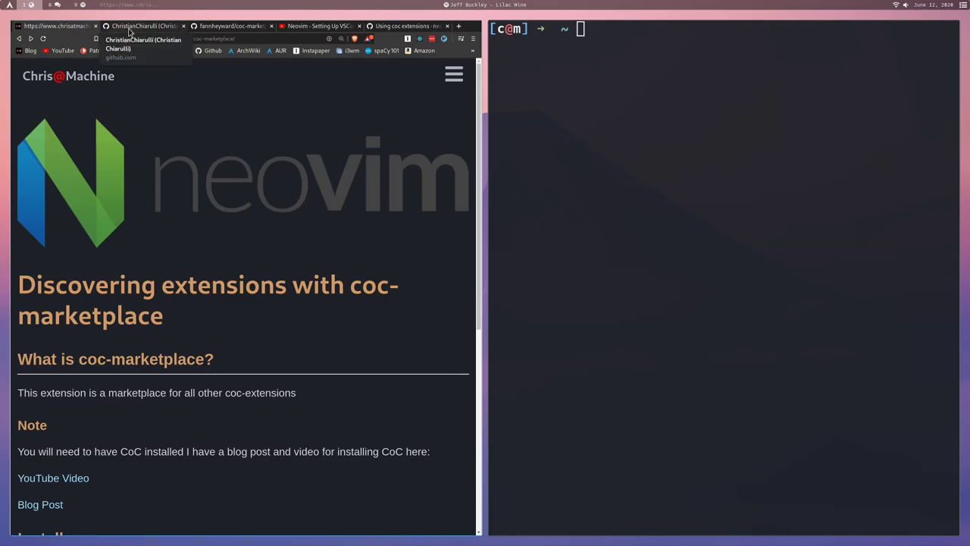
# Follow the blog post's CoC prerequisite note to its linked YouTube installation video
pyautogui.click(143, 40)
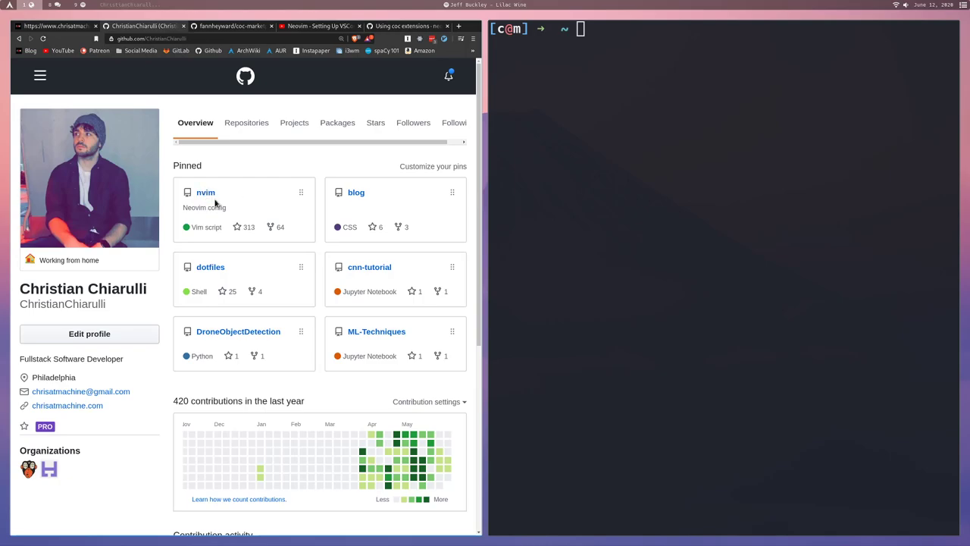
pyautogui.moveTo(206, 191)
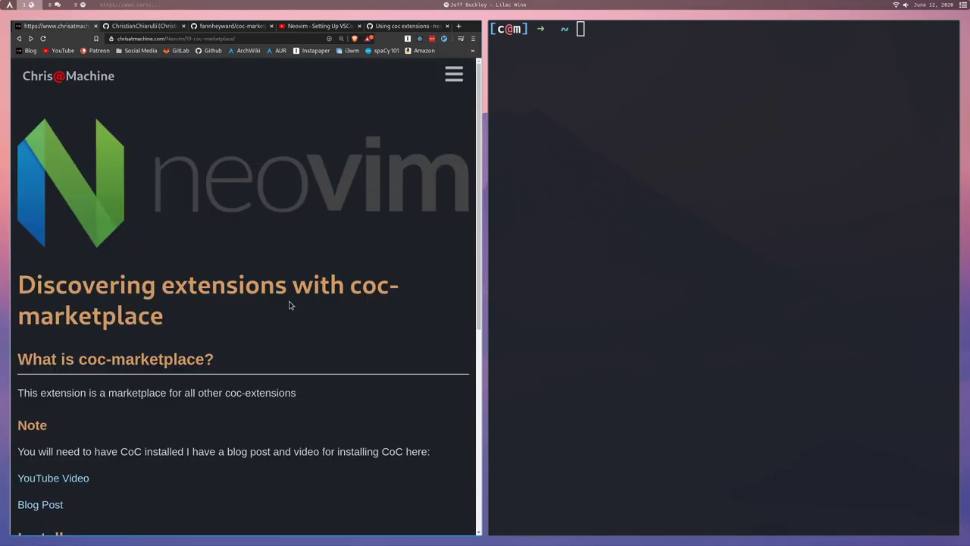
pyautogui.scroll(-3)
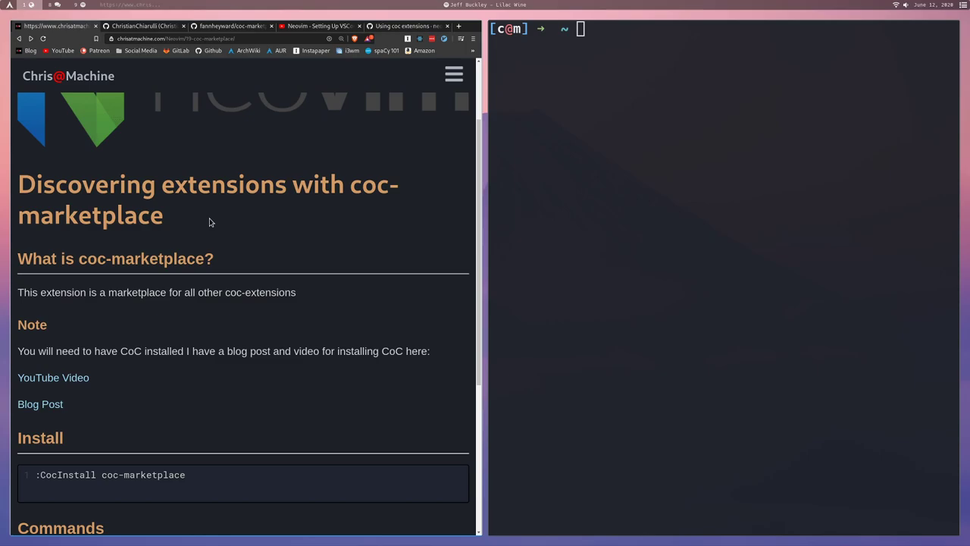
pyautogui.moveTo(146, 326)
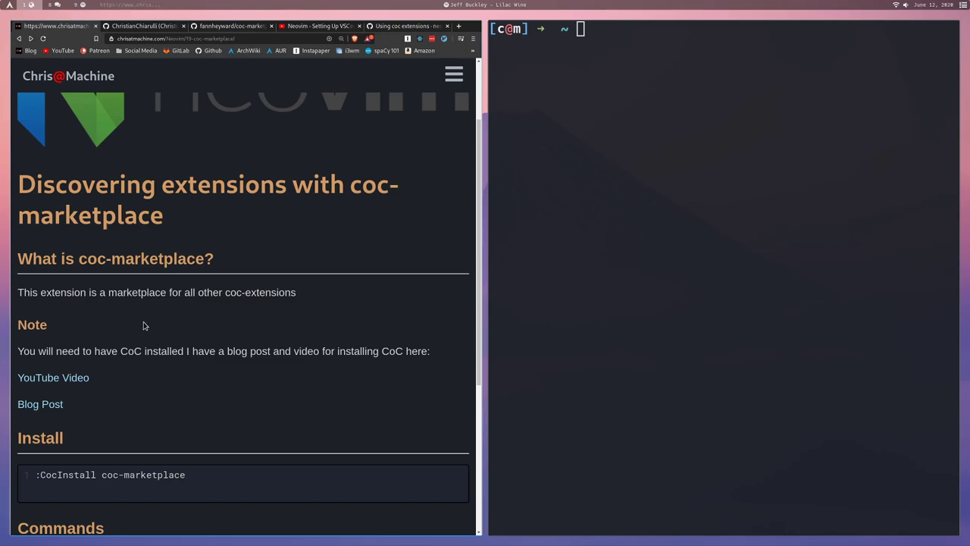
pyautogui.doubleClick(130, 352)
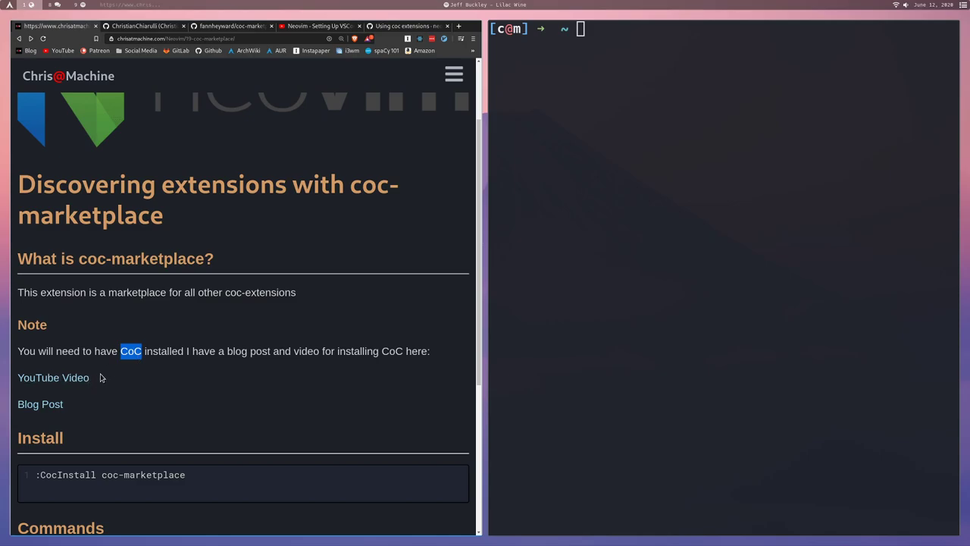
pyautogui.moveTo(168, 370)
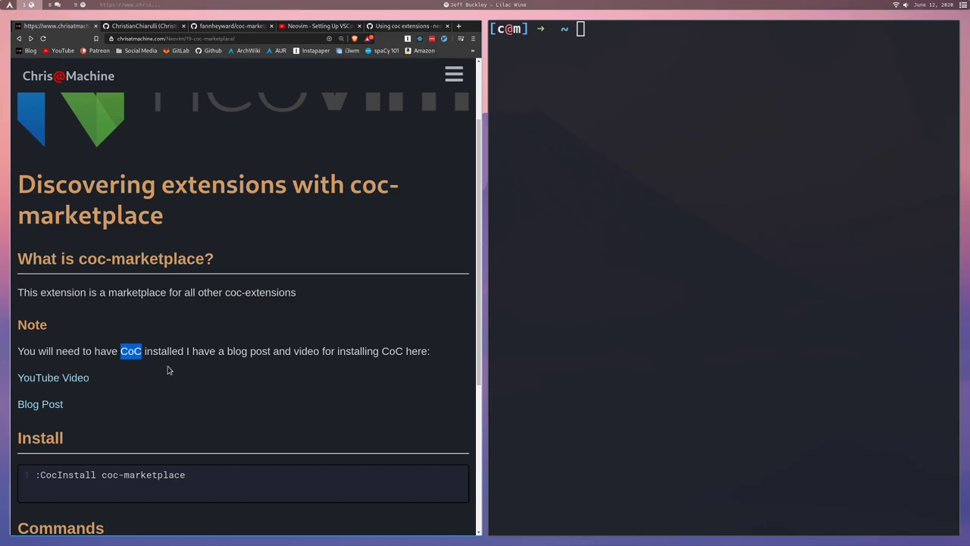
pyautogui.click(228, 26)
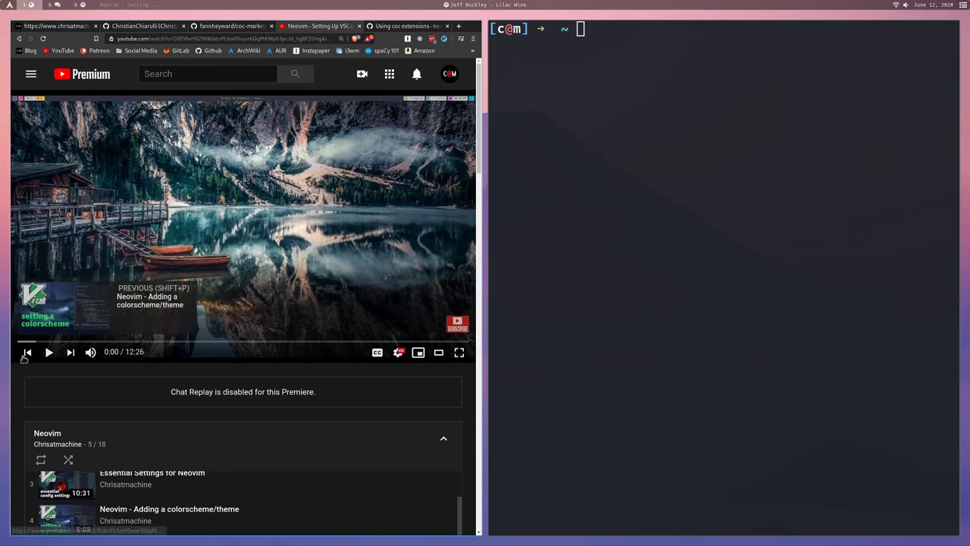
pyautogui.moveTo(30, 395)
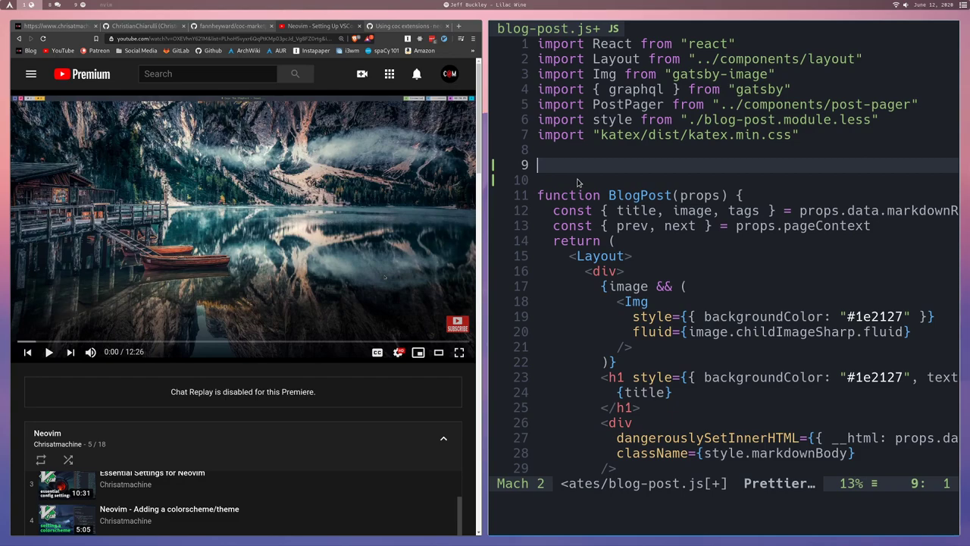
# Open blog-post.js in nvim and leave line 9 below the imports empty
pyautogui.write('imp')
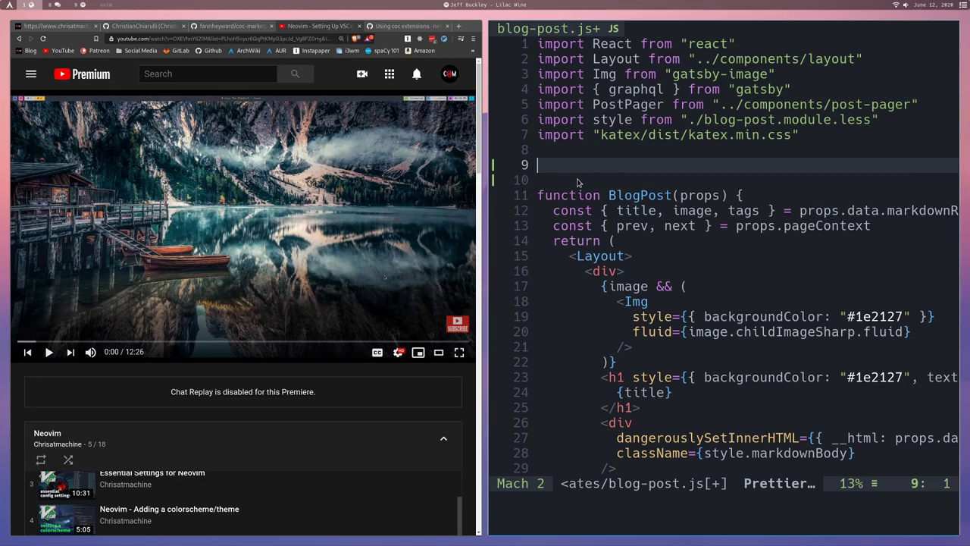
pyautogui.write('c')
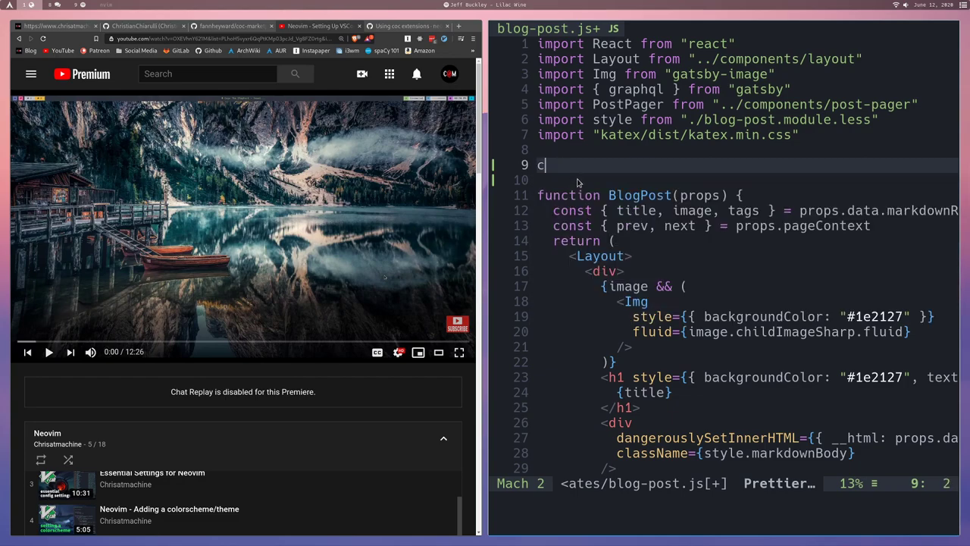
pyautogui.press('BackSpace')
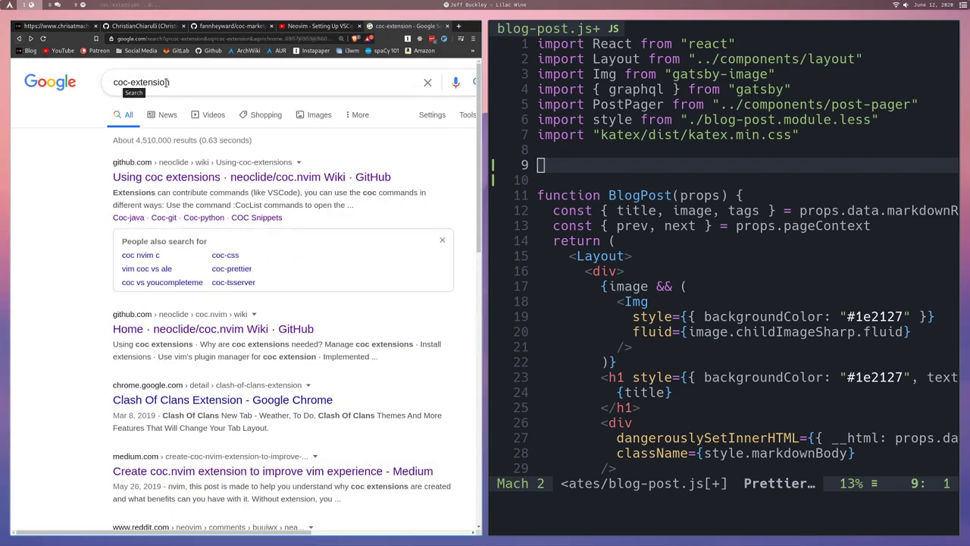
# Search 'coc-extension' and scan the coc.nvim 'Using coc extensions' wiki list
pyautogui.click(252, 176)
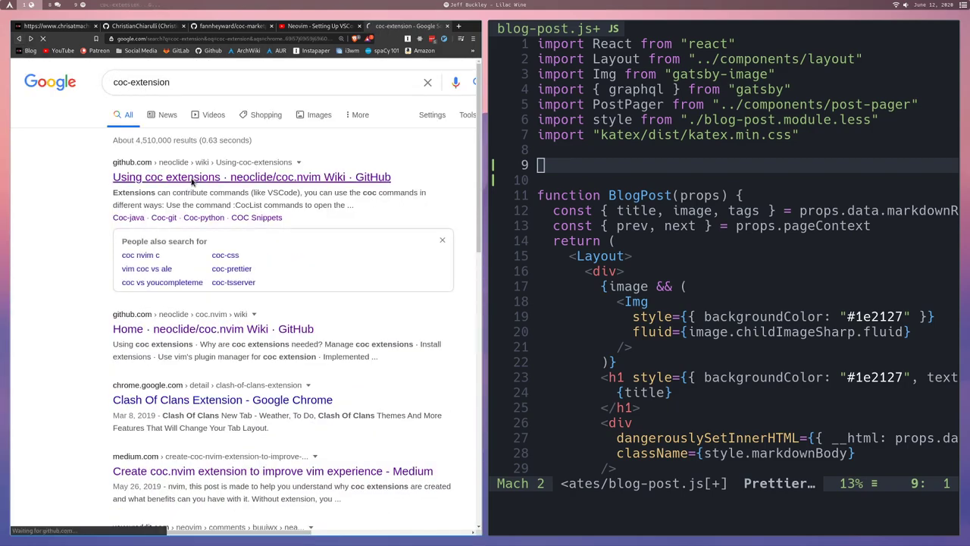
pyautogui.click(252, 176)
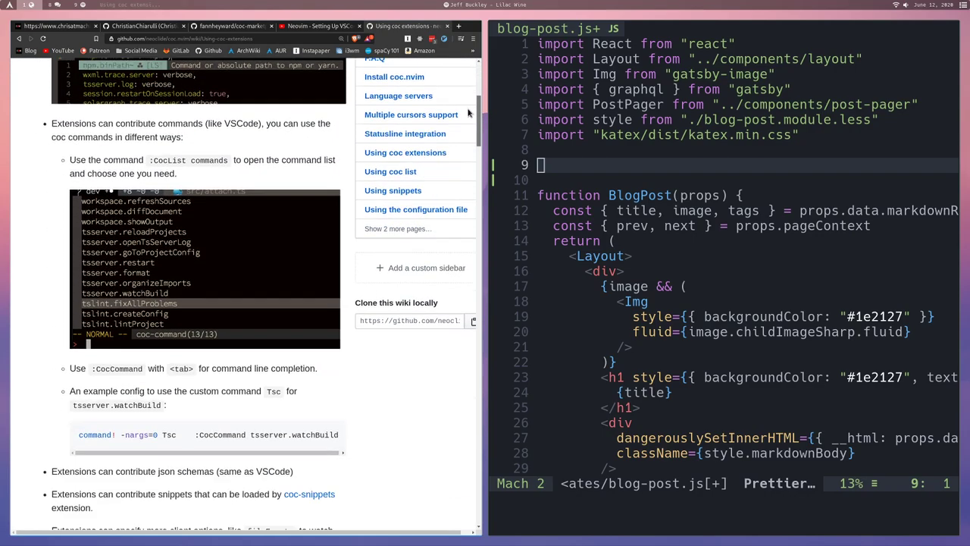
pyautogui.scroll(-3)
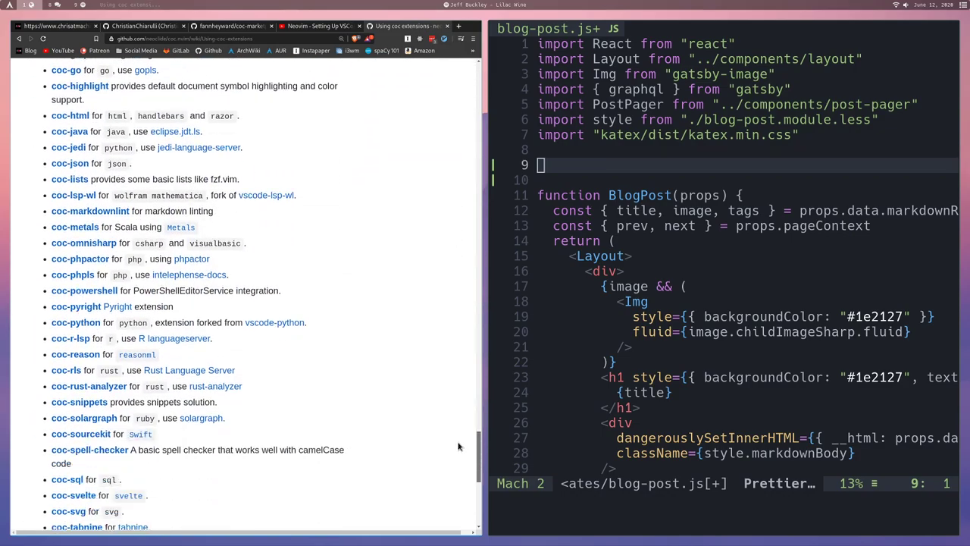
pyautogui.scroll(3)
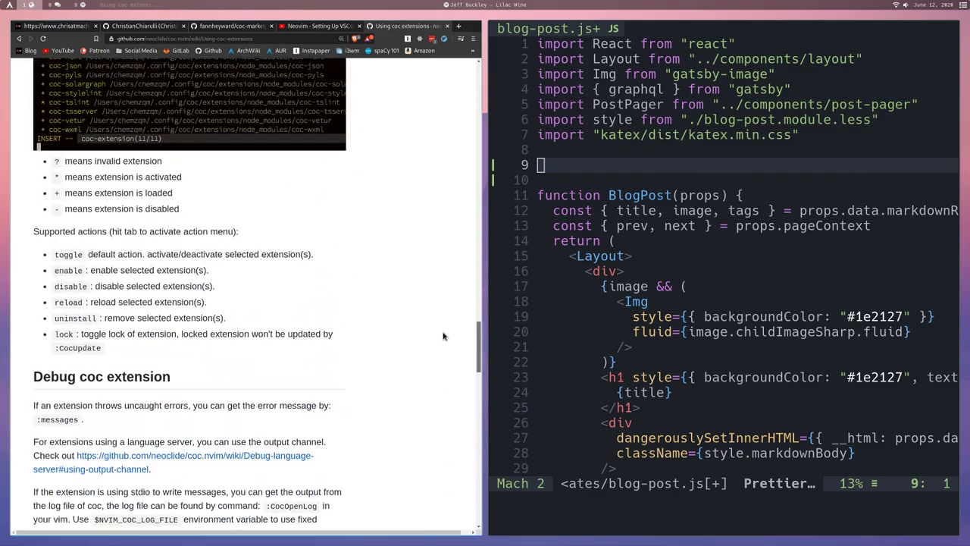
pyautogui.scroll(-3)
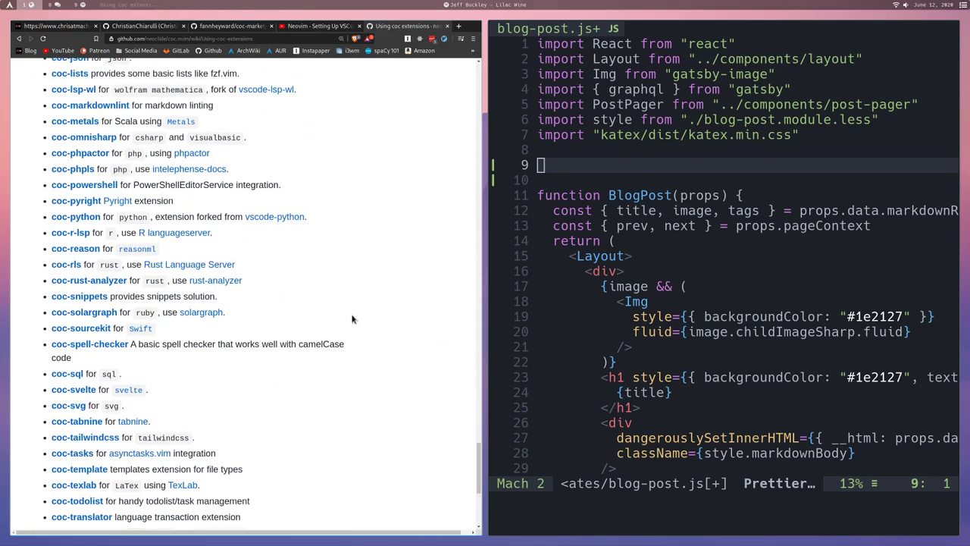
pyautogui.moveTo(412, 308)
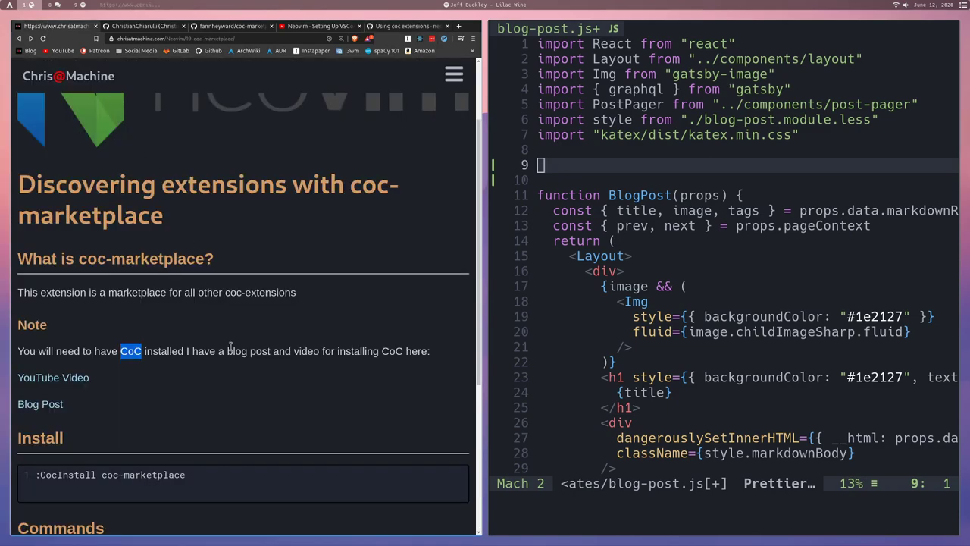
# Run ':CocInstall coc-marketplace' in Neovim to install the extension
pyautogui.scroll(-3)
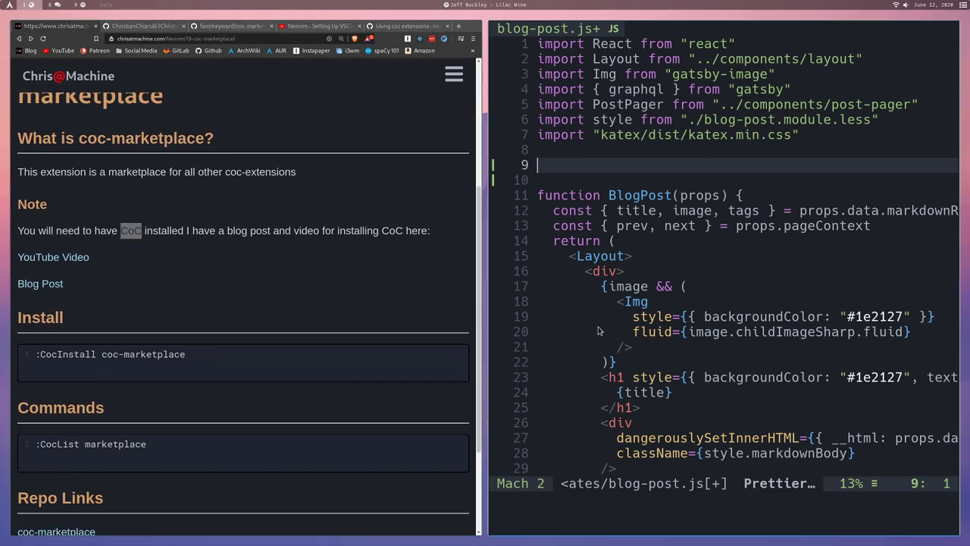
pyautogui.click(676, 330)
pyautogui.write(':')
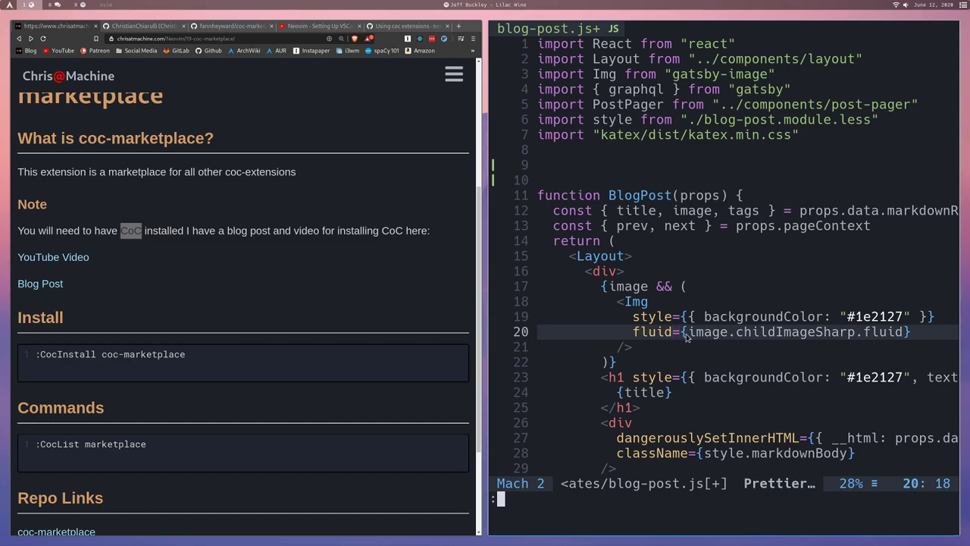
pyautogui.write('CocInstall coc')
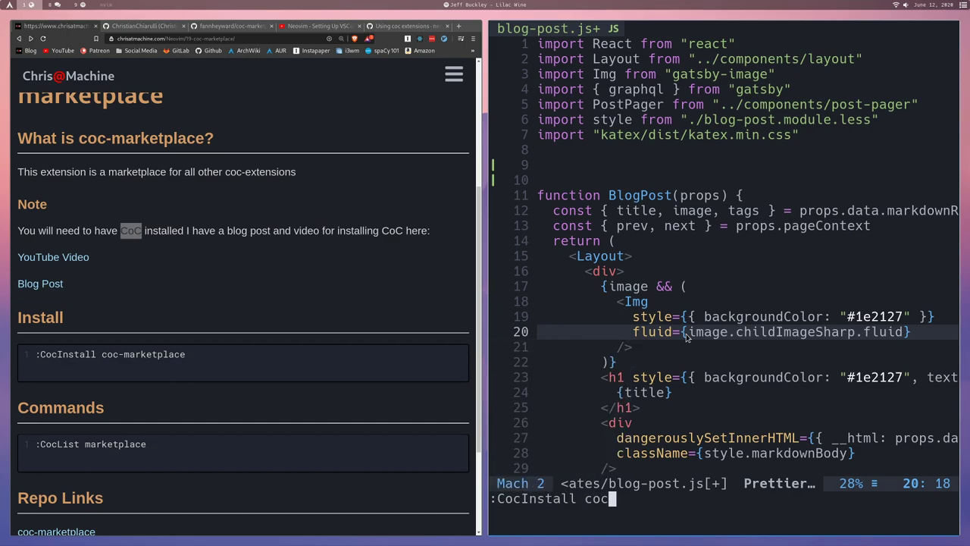
pyautogui.write('market')
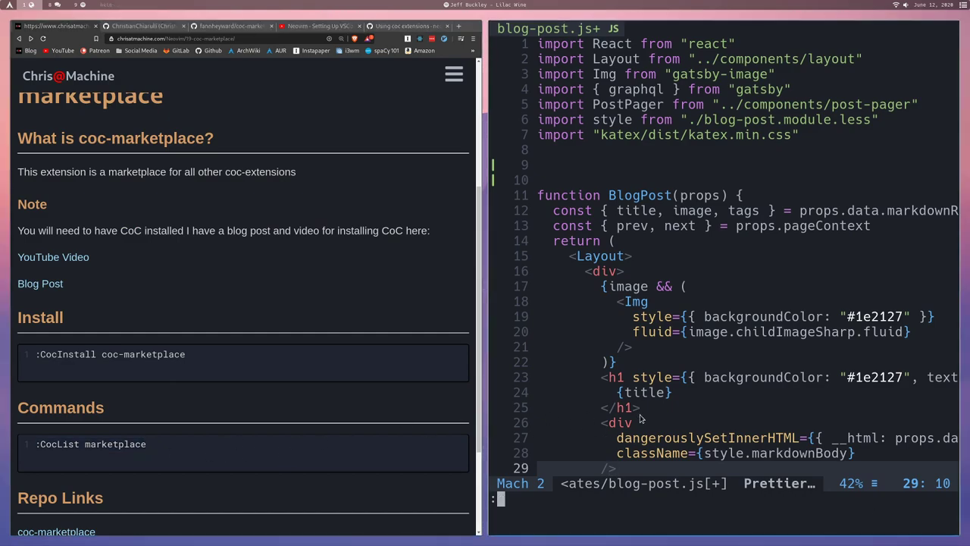
# Tab through :CocList completions (--top, commands, buffers) and open :CocList marketplace
pyautogui.write('CocList')
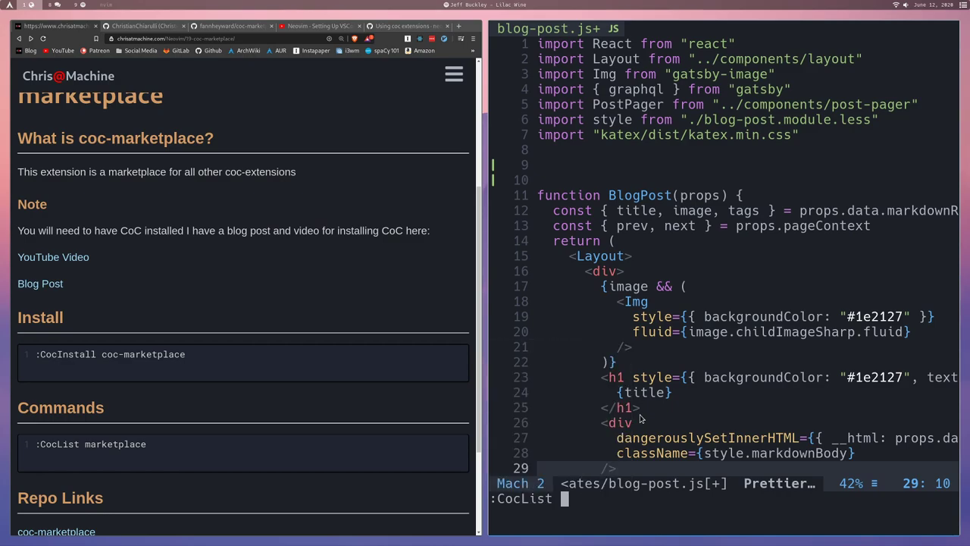
pyautogui.write('--top')
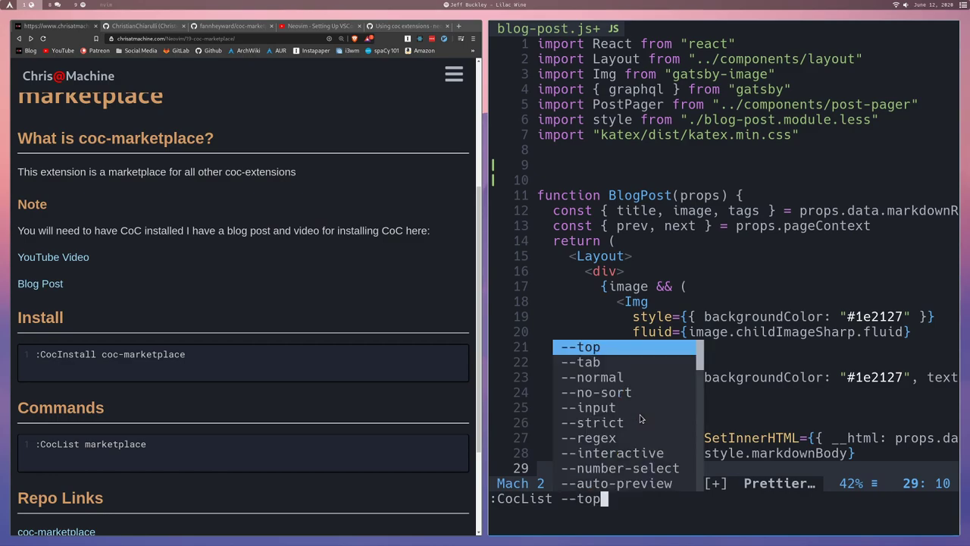
pyautogui.press('Down')
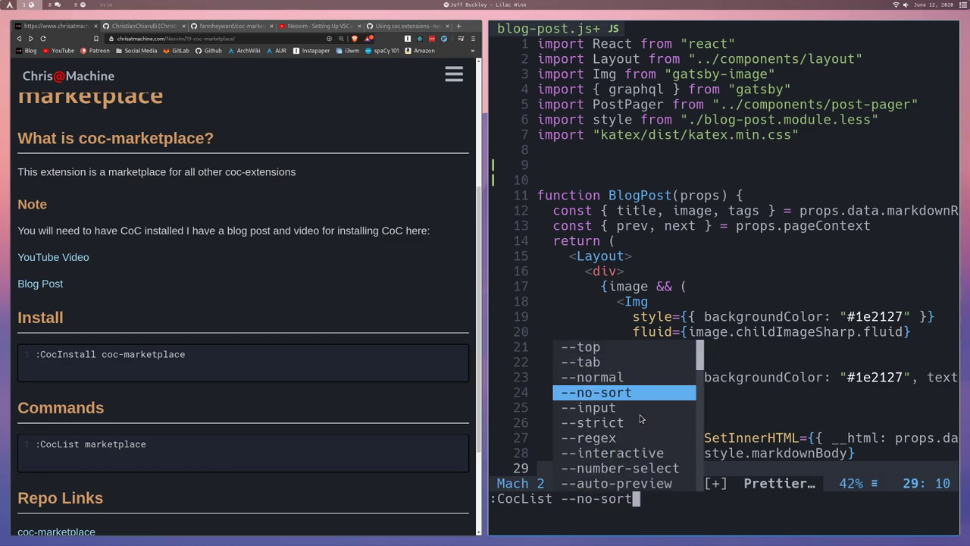
pyautogui.write('commands')
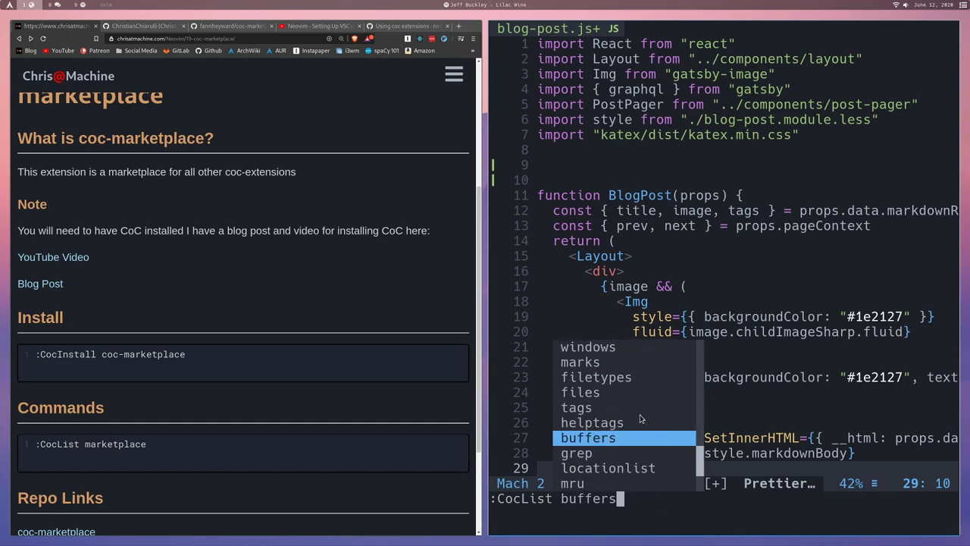
pyautogui.write('yank')
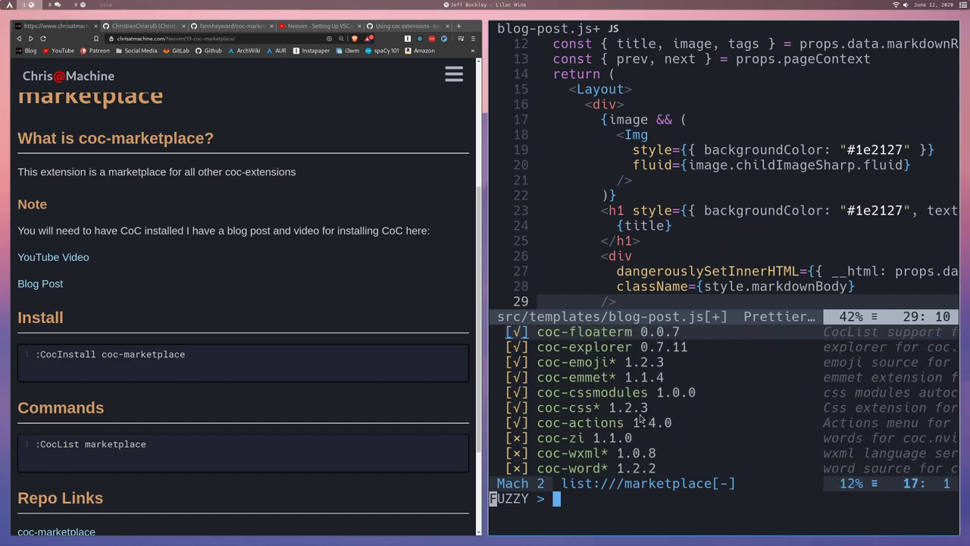
# Scroll the marketplace list down to installed extensions like coc-yank, coc-tsserver and coc-prettier
pyautogui.scroll(-3)
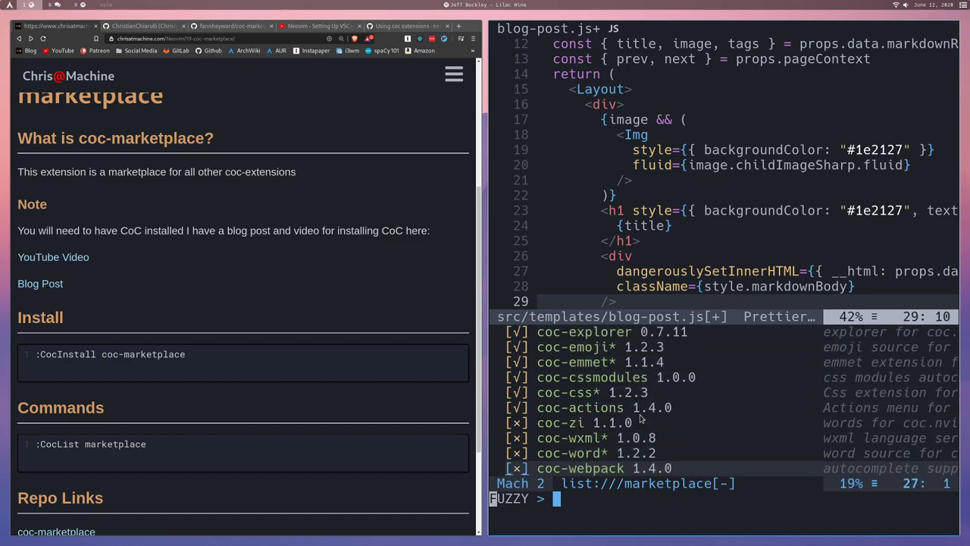
pyautogui.scroll(-3)
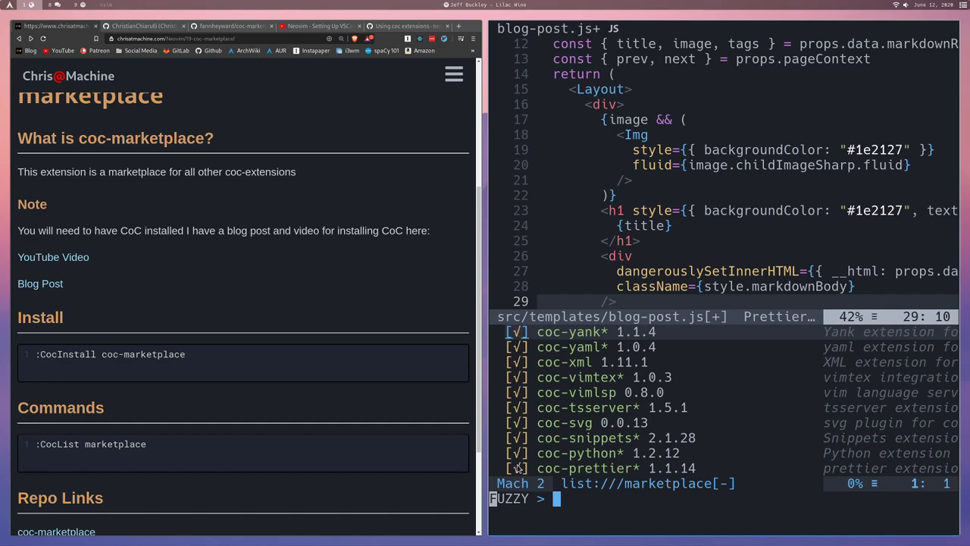
pyautogui.scroll(-3)
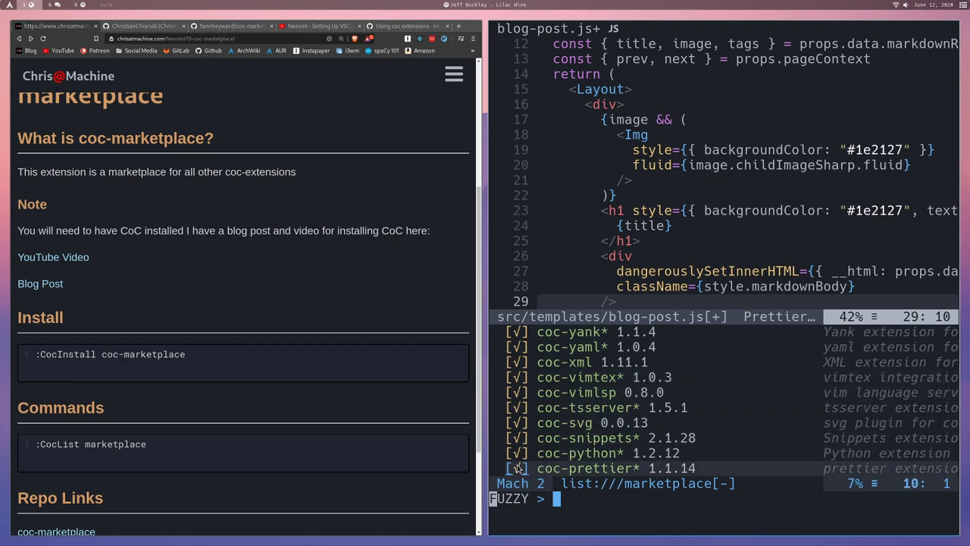
pyautogui.scroll(-3)
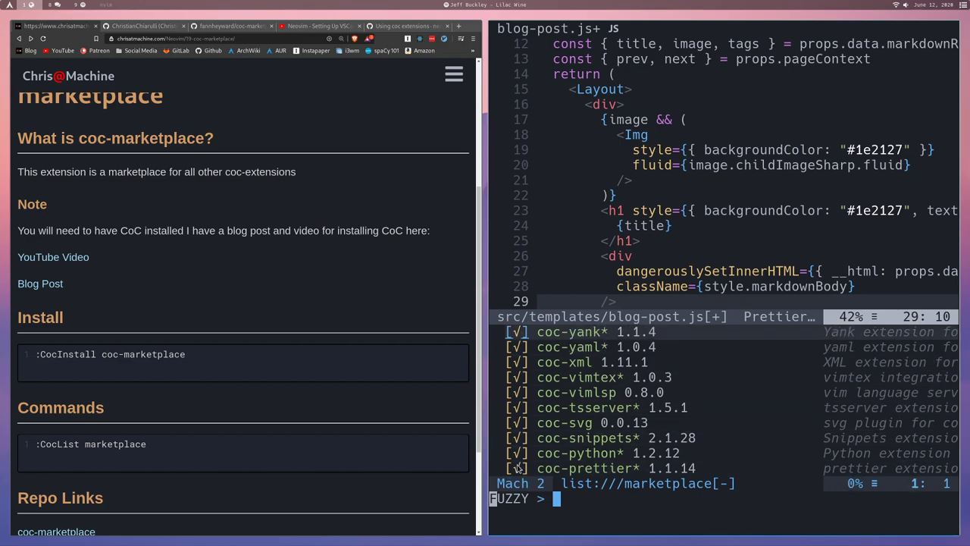
pyautogui.scroll(-3)
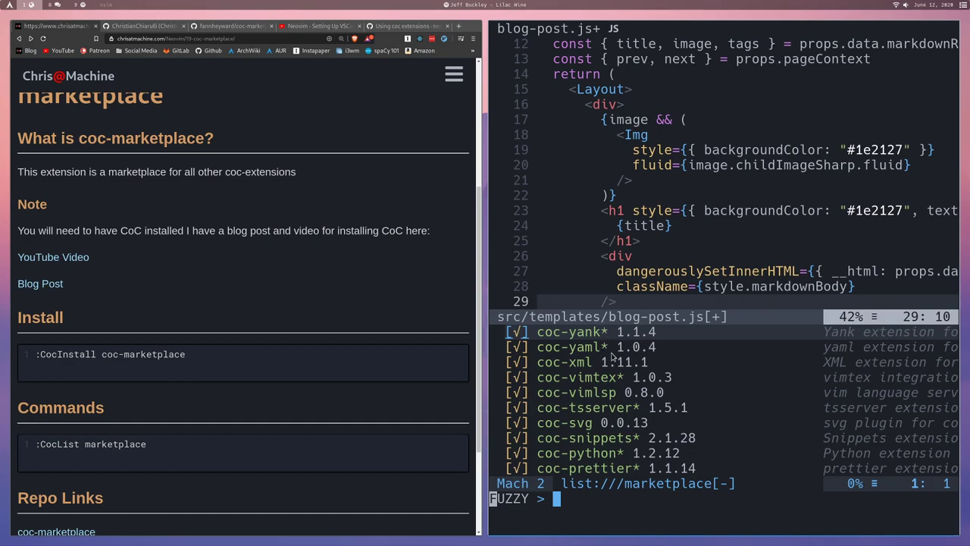
pyautogui.moveTo(609, 361)
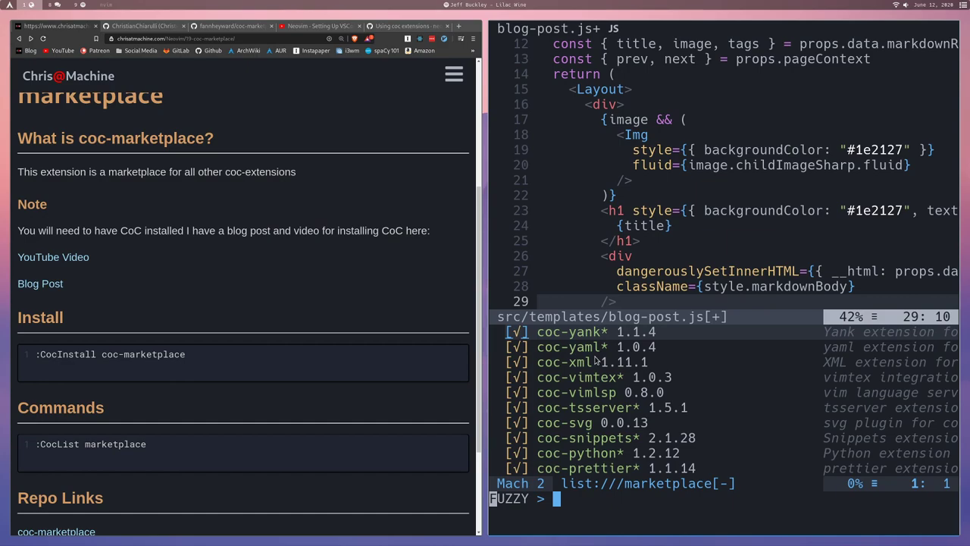
pyautogui.moveTo(603, 376)
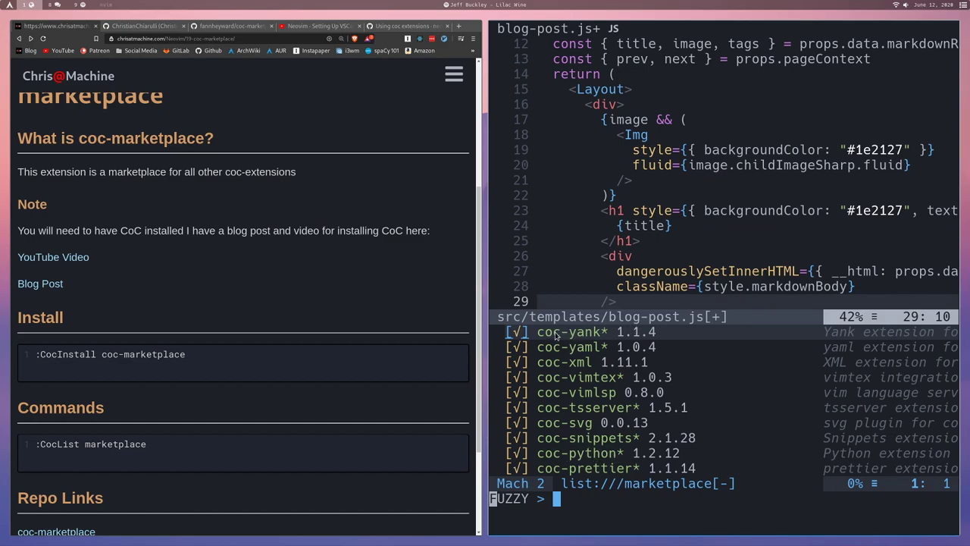
pyautogui.moveTo(594, 346)
pyautogui.write(':q')
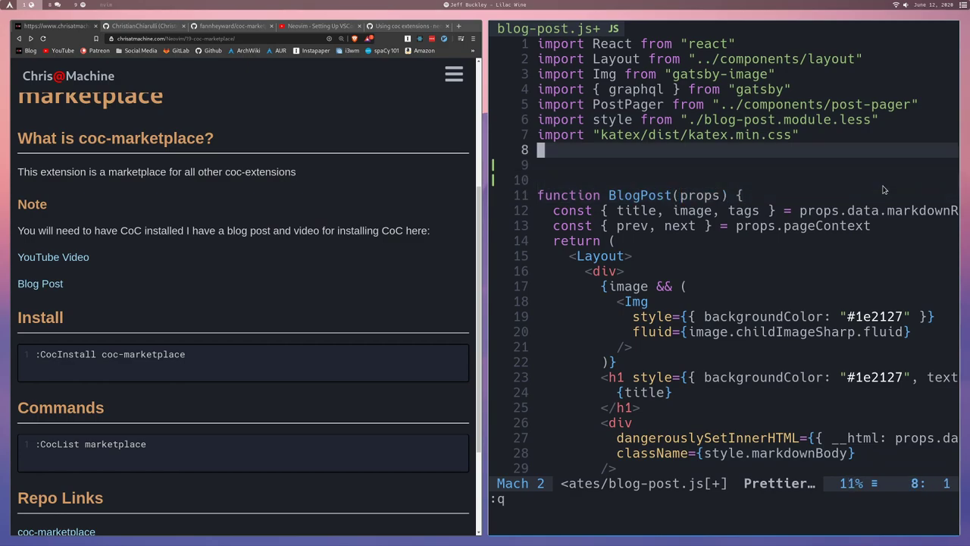
# Delete surplus blank lines so BlogPost follows the imports after one empty line
pyautogui.write('func')
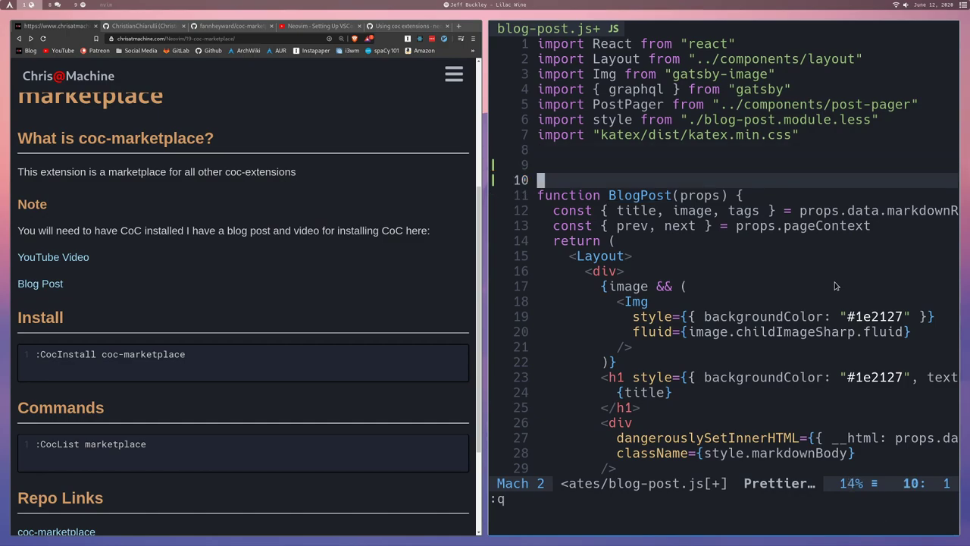
pyautogui.press('j')
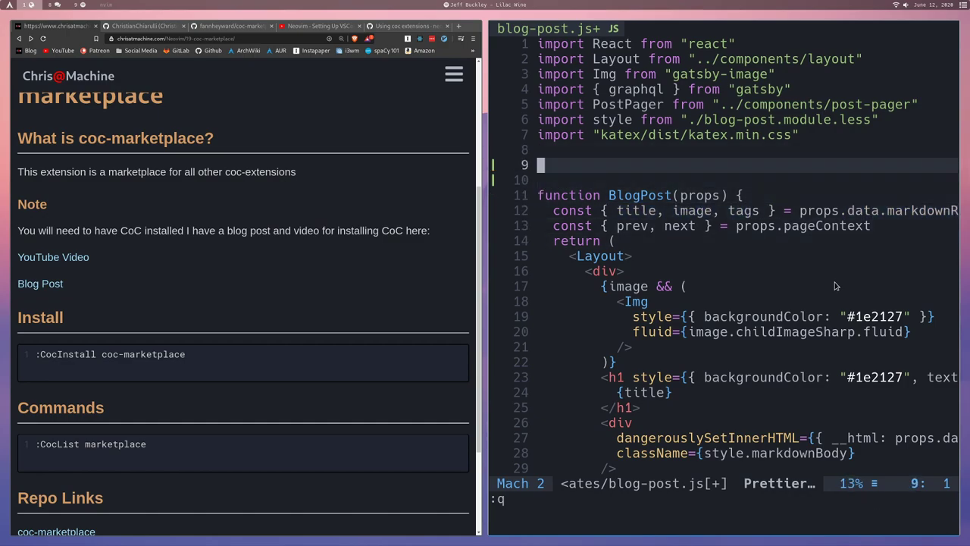
pyautogui.write('const')
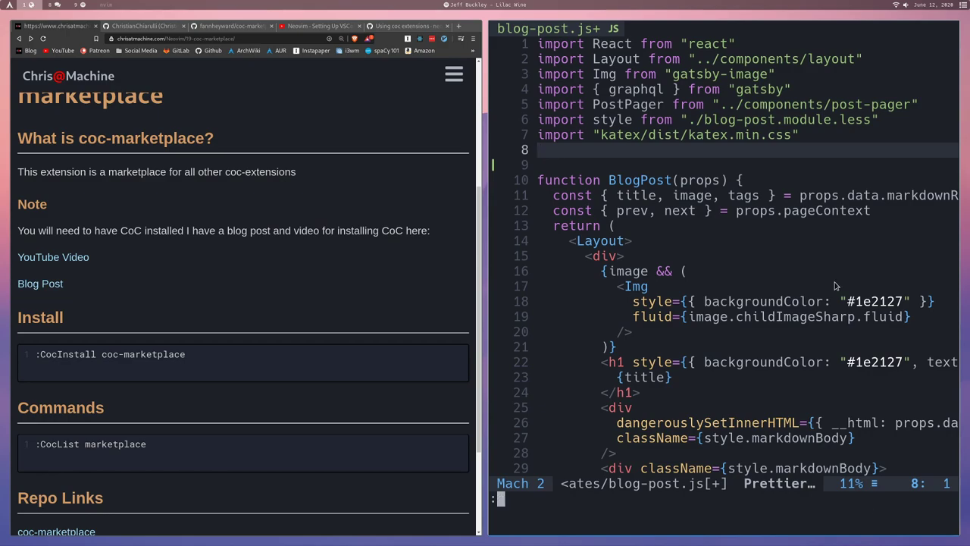
pyautogui.write('CocAction')
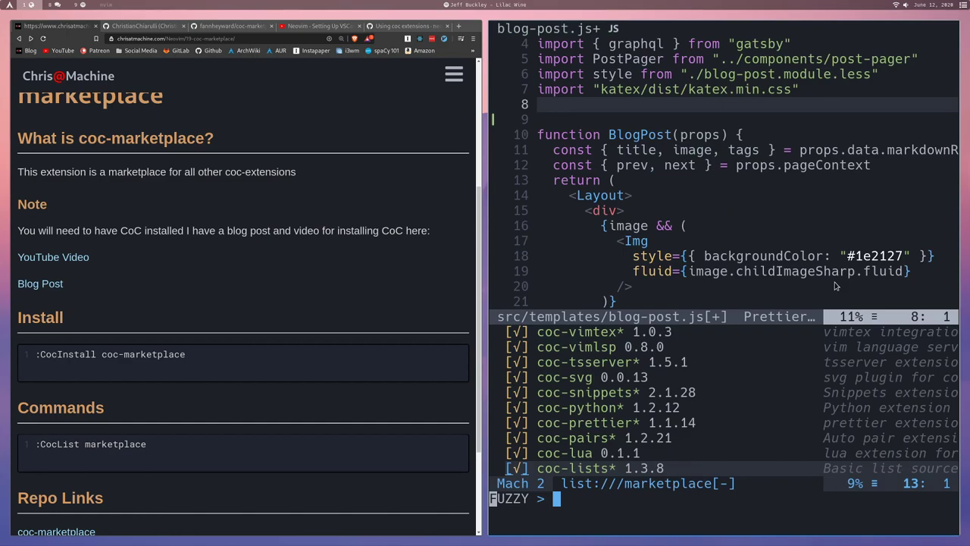
pyautogui.write('disc')
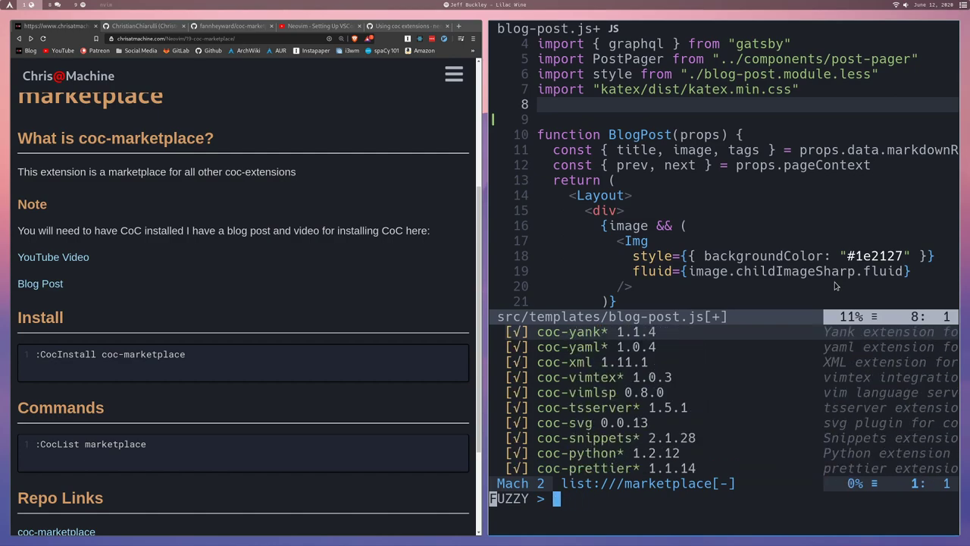
pyautogui.write('leet')
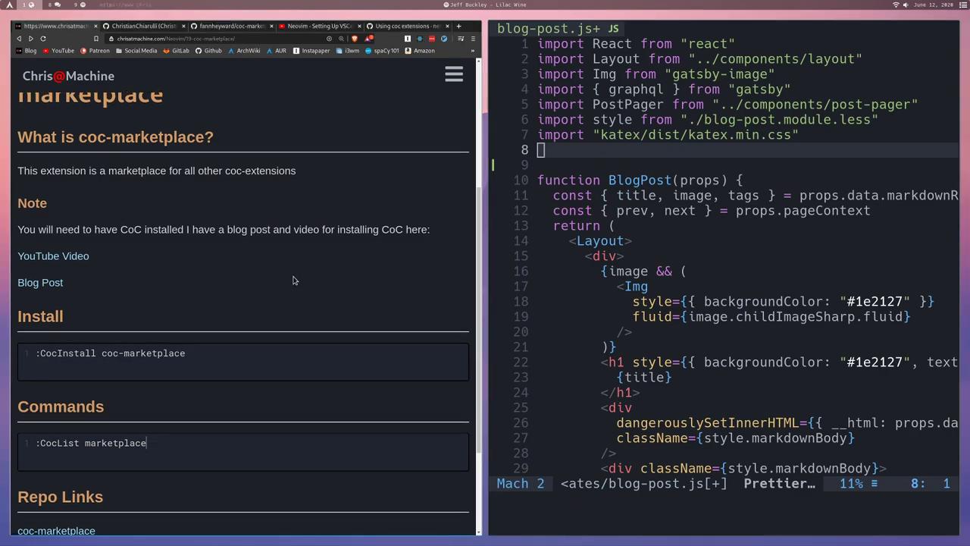
# Scroll to Repo Links and open the coc-marketplace GitHub repository
pyautogui.scroll(-3)
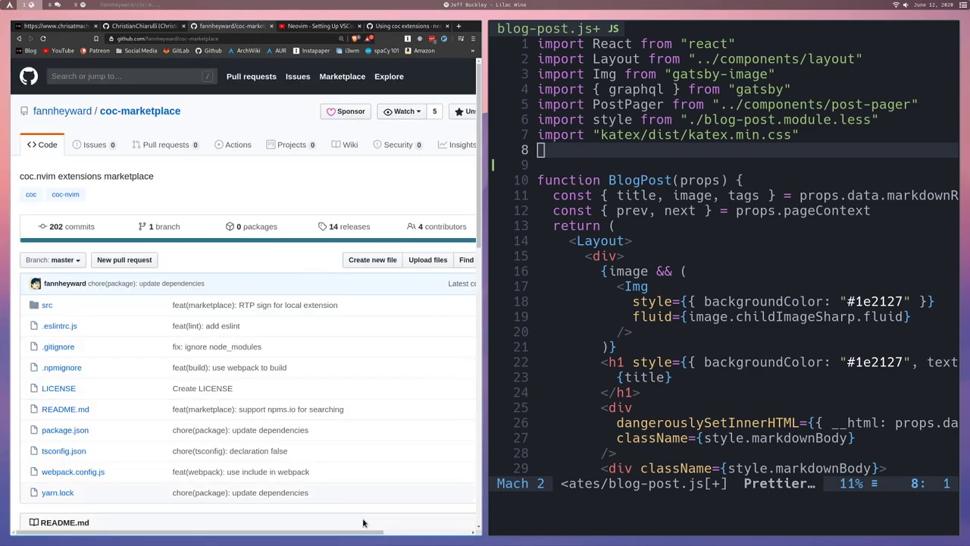
pyautogui.scroll(-3)
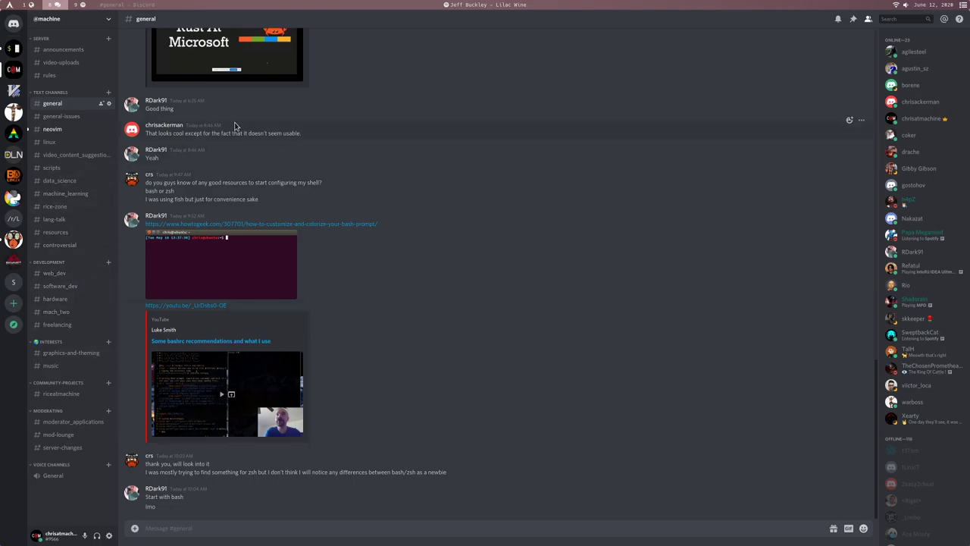
pyautogui.moveTo(30, 9)
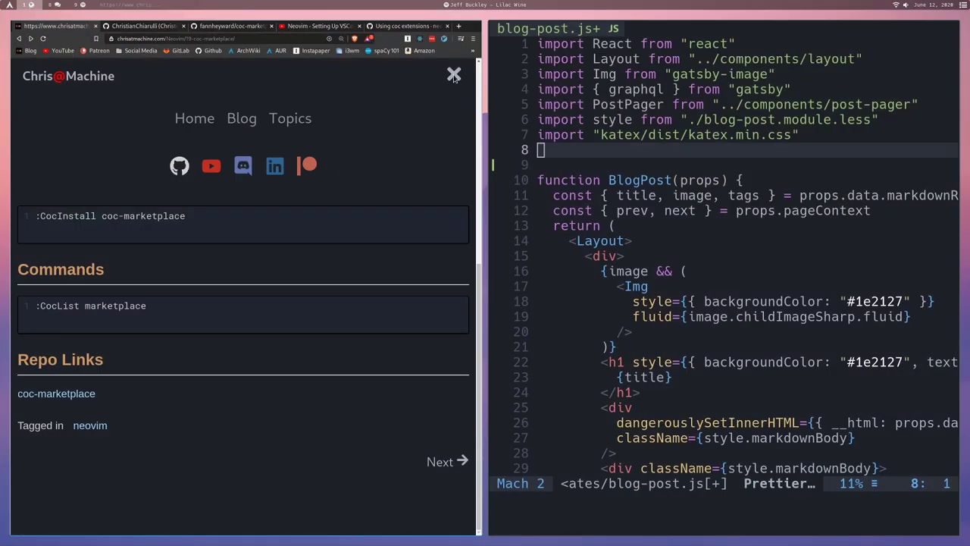
# Return from Discord to the blog post's Install and Repo Links sections
pyautogui.scroll(-3)
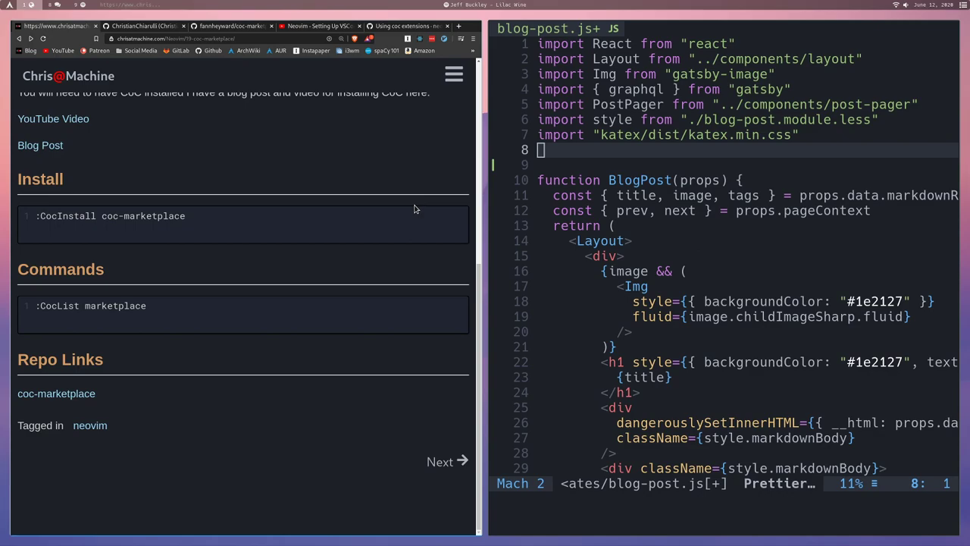